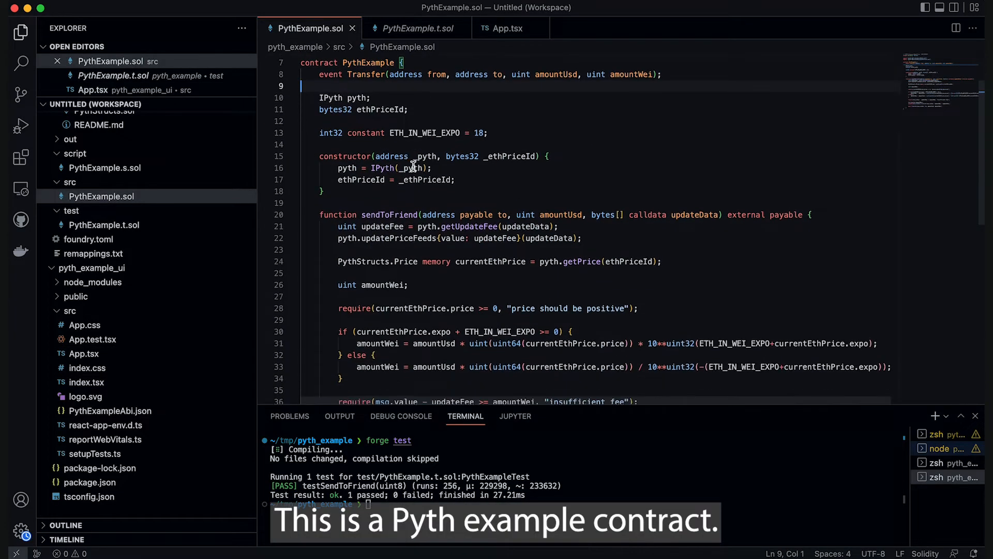
- Highlight the updatePriceFeeds and getPrice calls in the Solidity contract
scroll("down", 3)
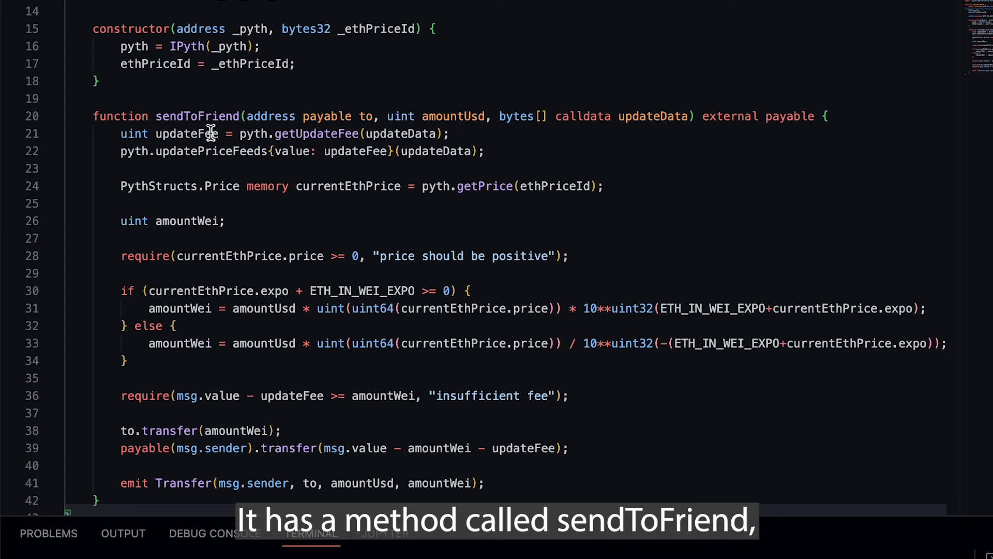
mouse_move(265, 150)
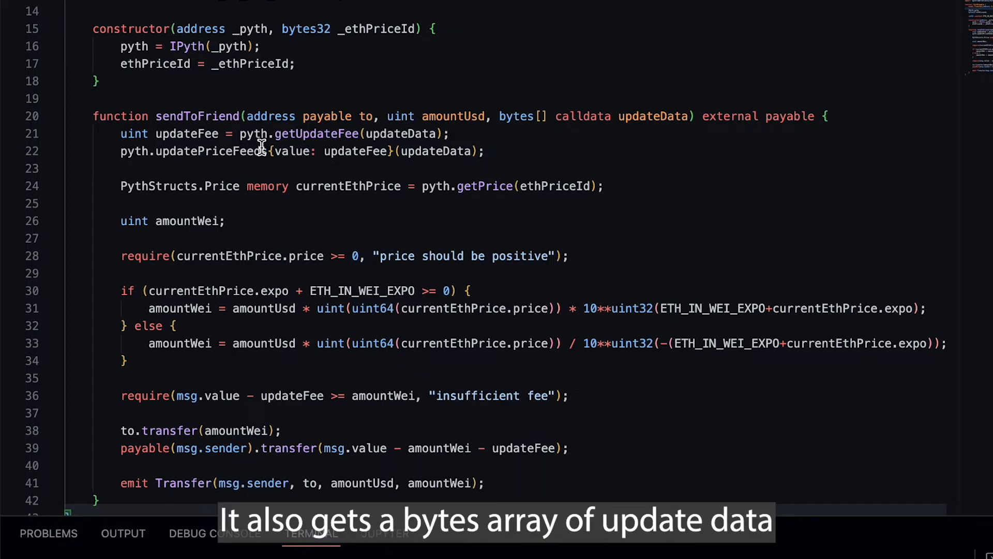
mouse_move(650, 122)
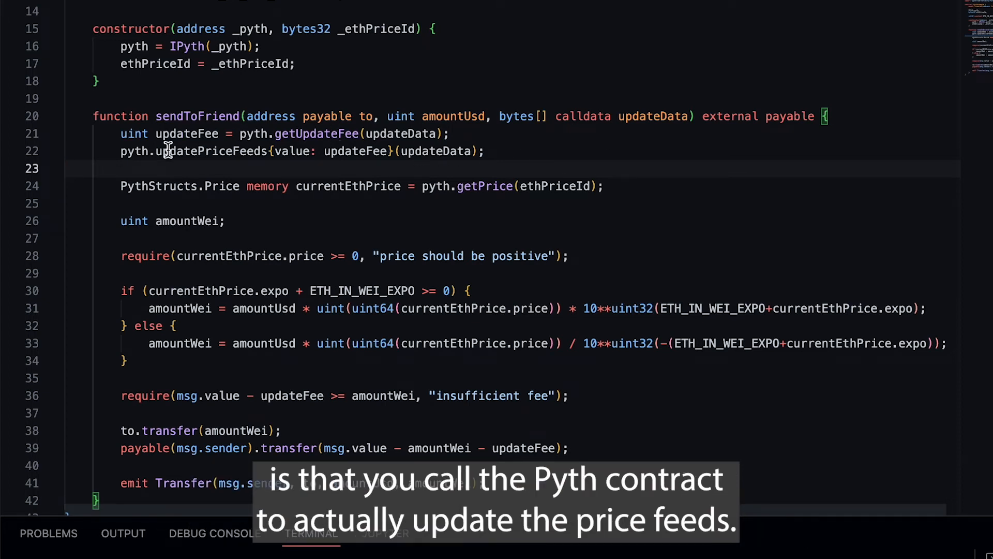
double_click(209, 151)
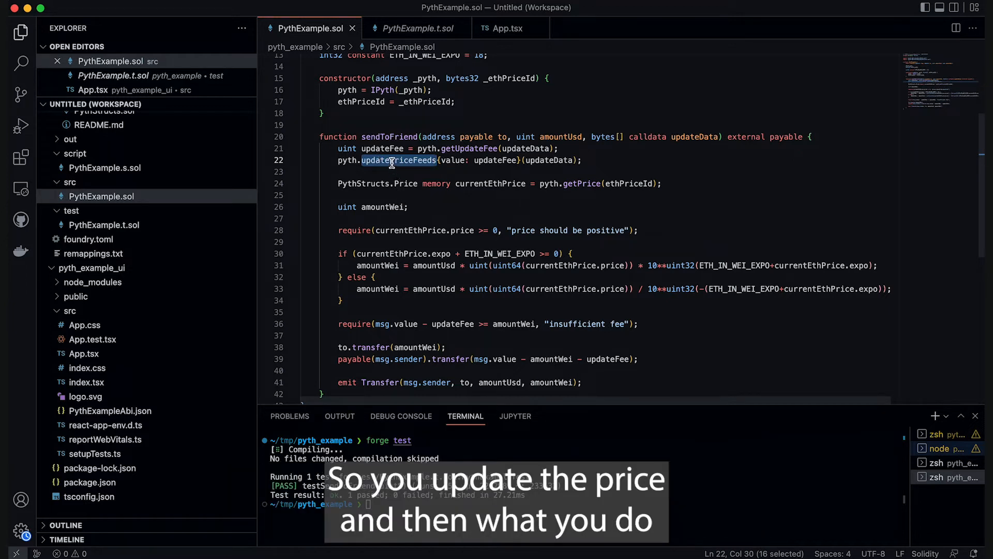
left_click(453, 195)
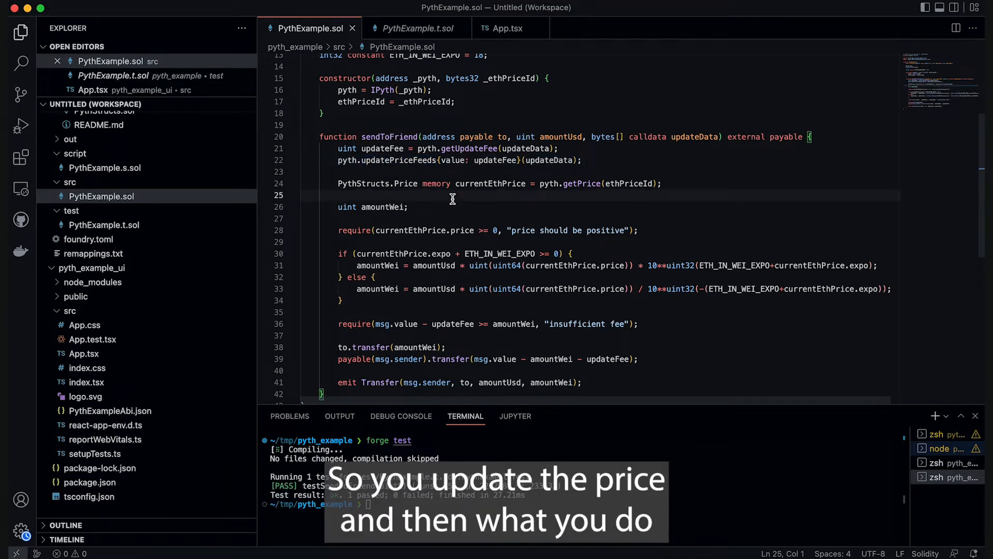
scroll("down", 3)
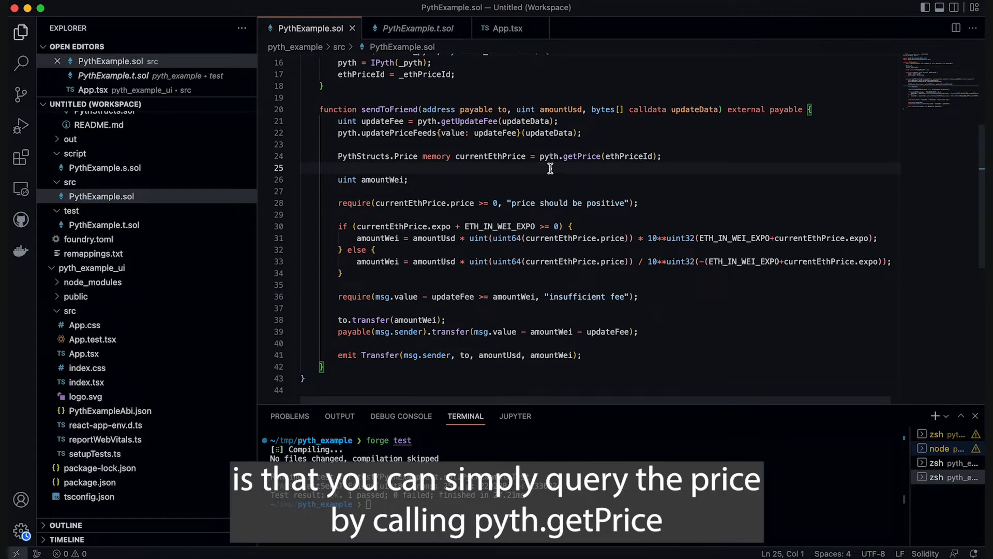
mouse_move(552, 161)
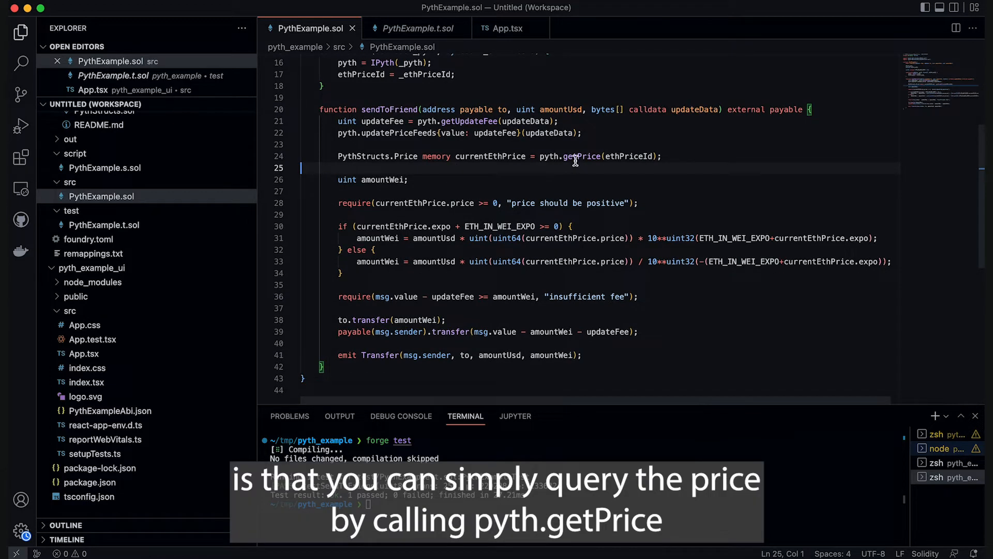
double_click(629, 156)
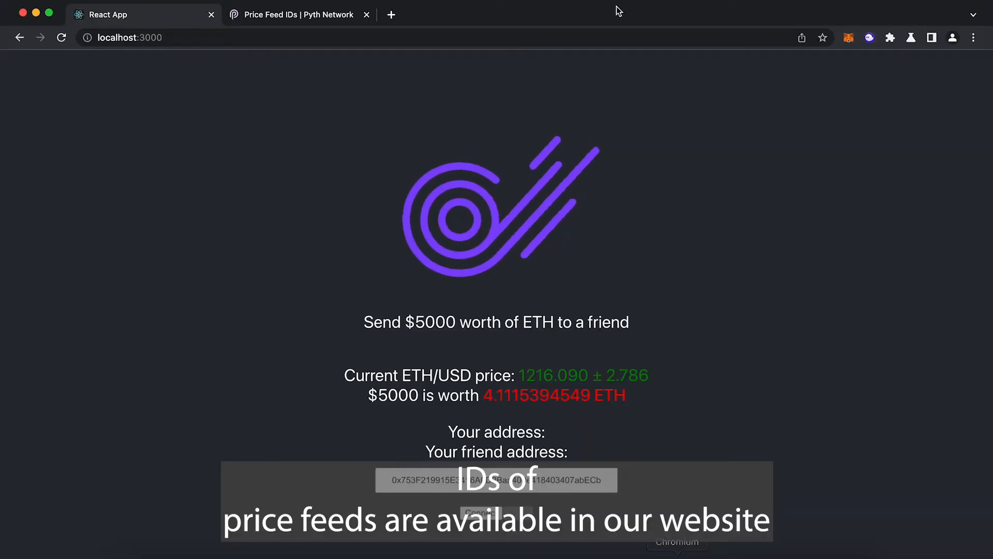
- On Pyth's price feed IDs page, choose the Pyth EVM Testnet network and search the page
left_click(298, 15)
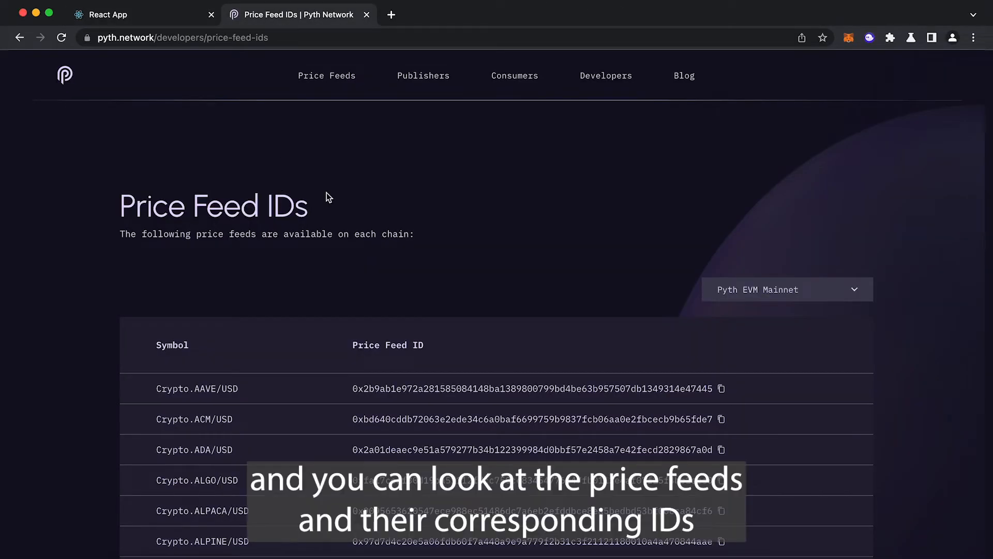
scroll("down", 3)
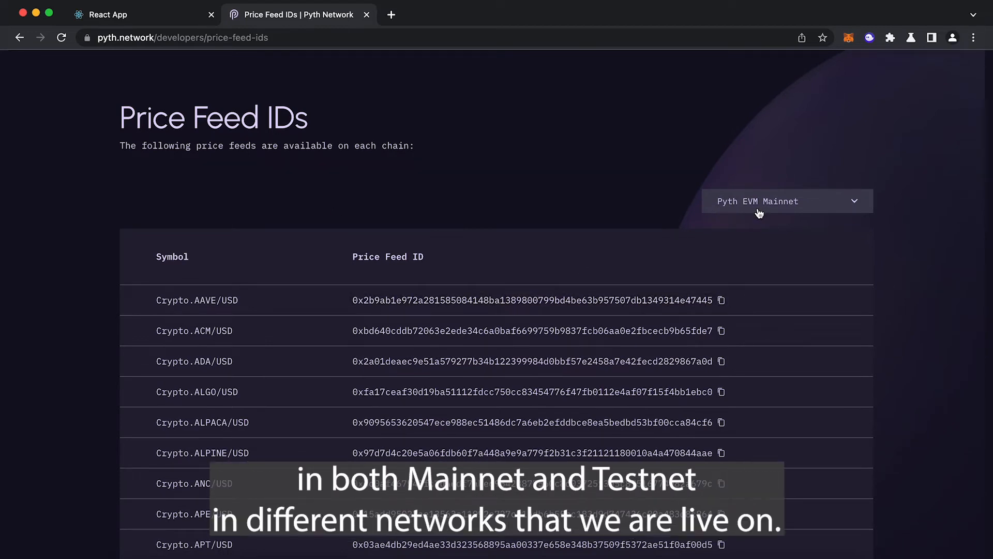
left_click(787, 201)
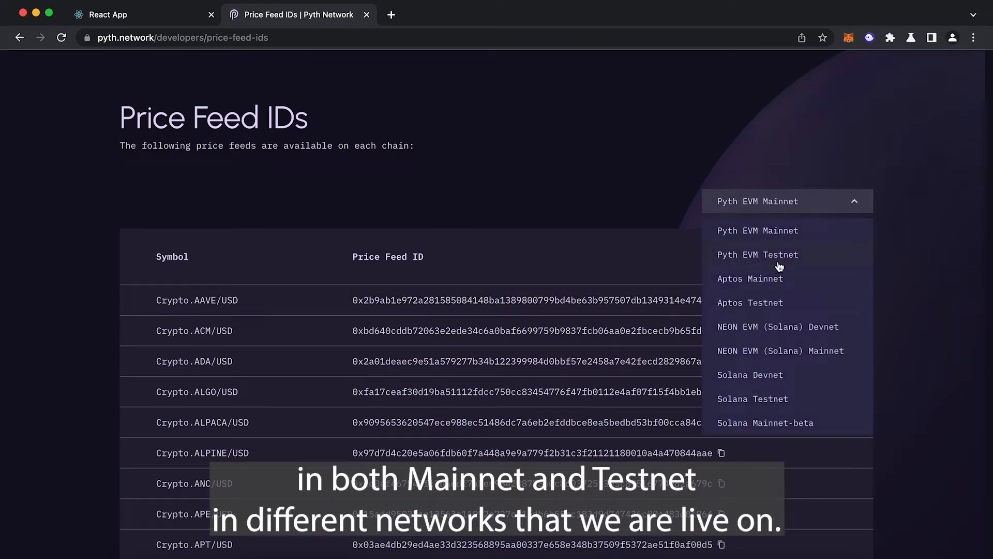
left_click(757, 255)
type("e")
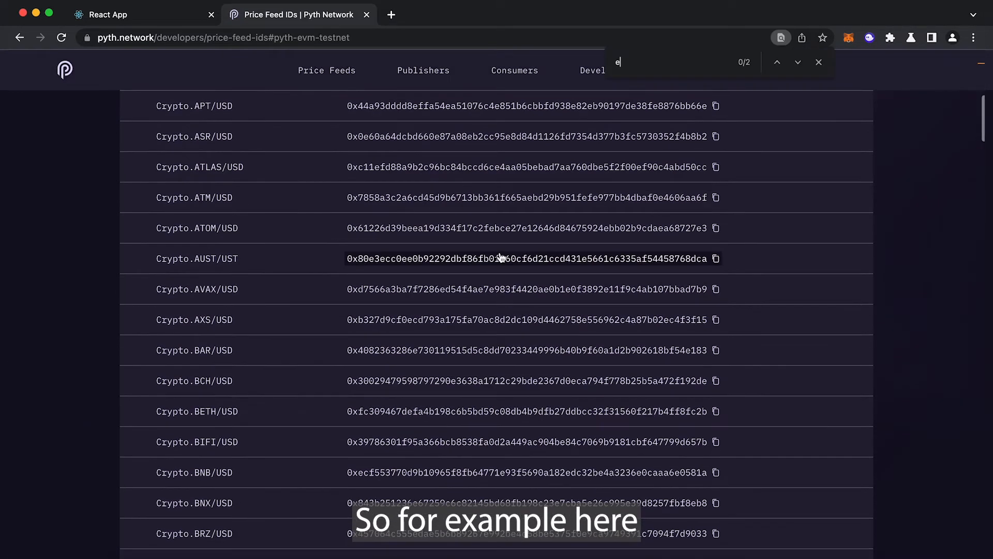
type("th")
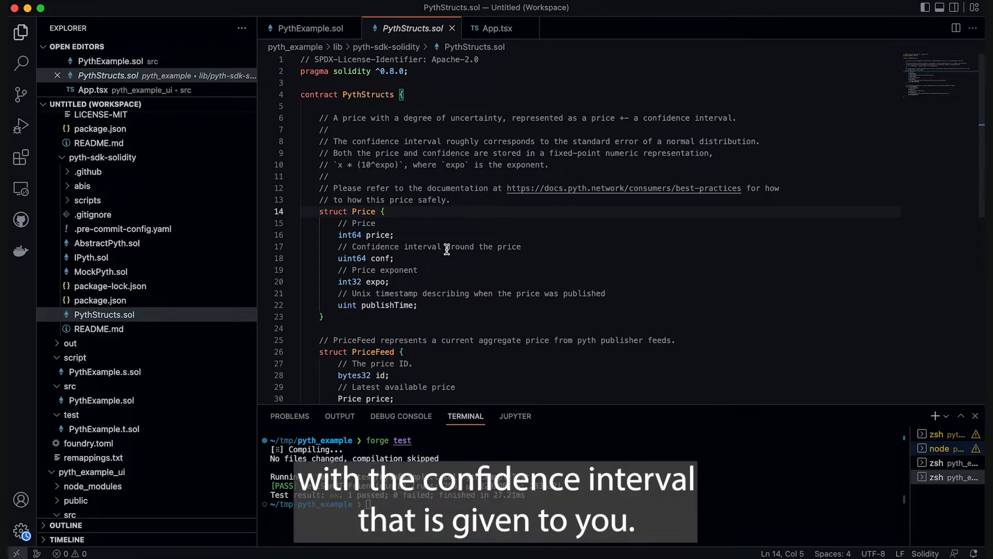
mouse_move(379, 259)
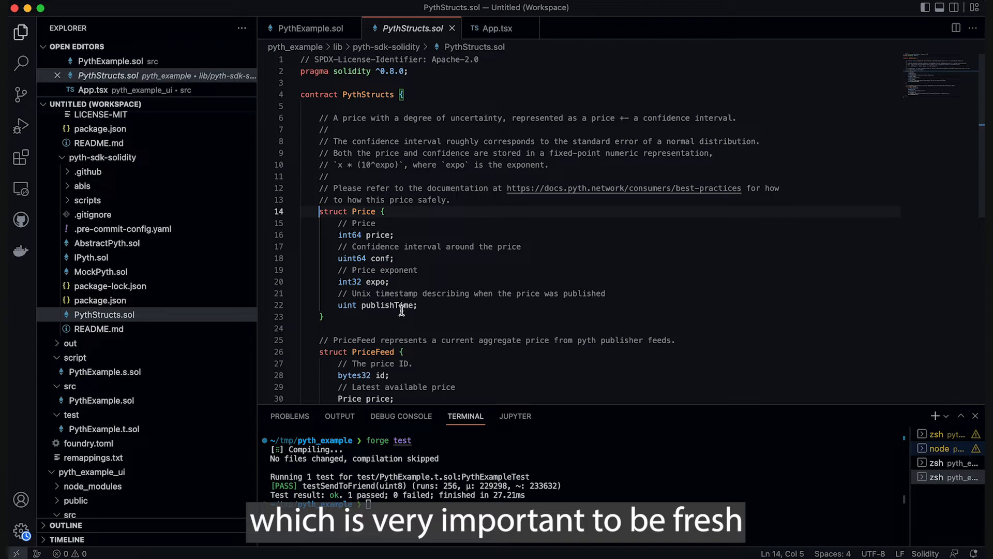
- Point out the publishTime field in PythStructs.sol's Price struct
left_click(310, 28)
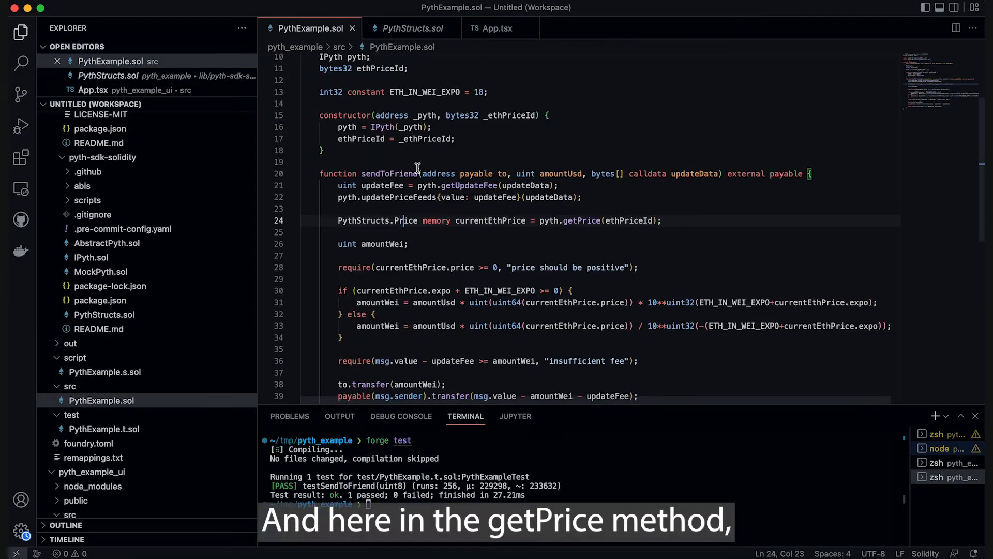
double_click(581, 220)
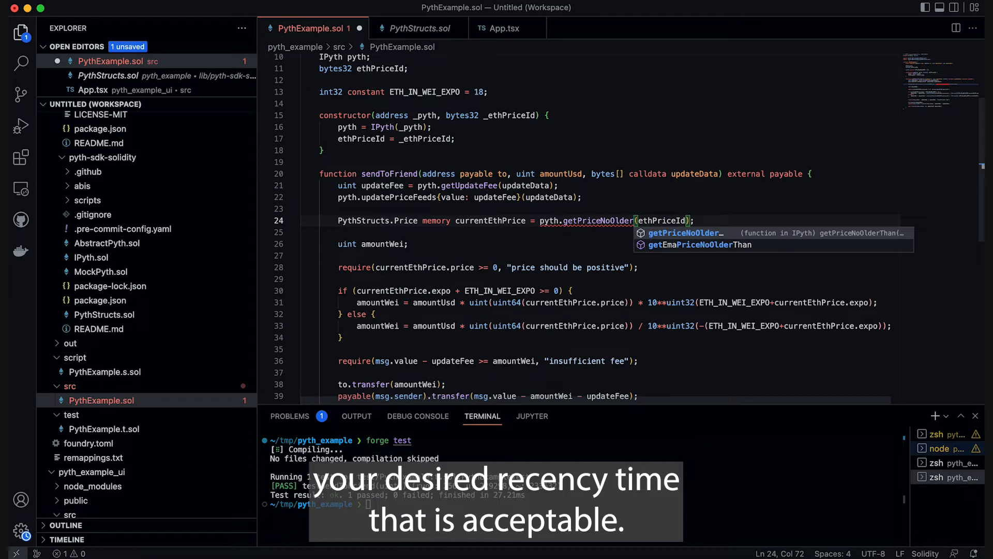
mouse_move(586, 263)
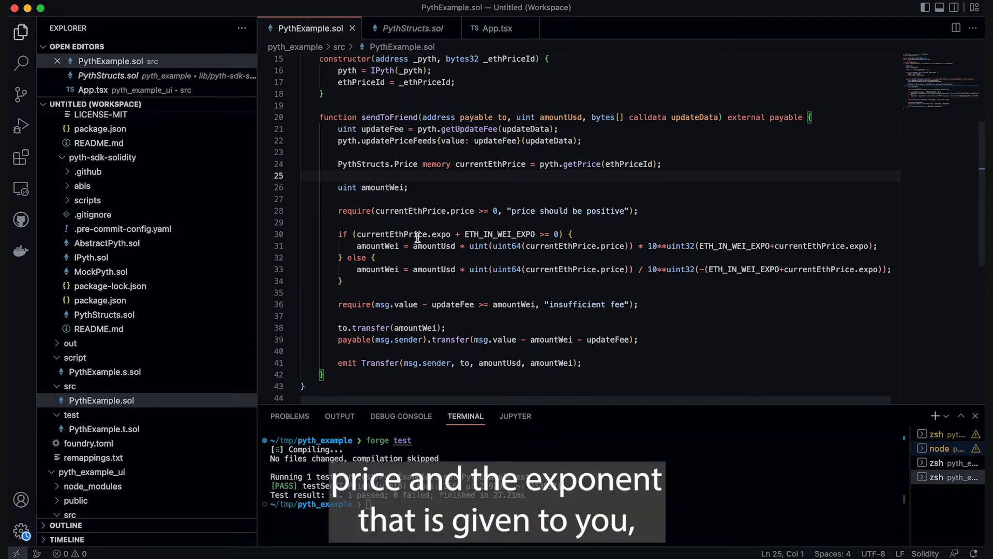
double_click(392, 234)
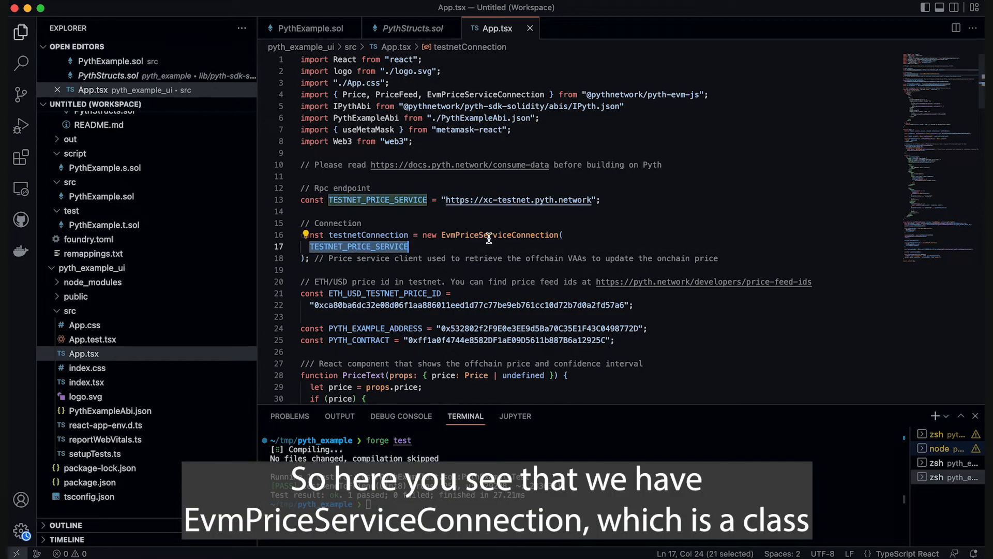
mouse_move(501, 236)
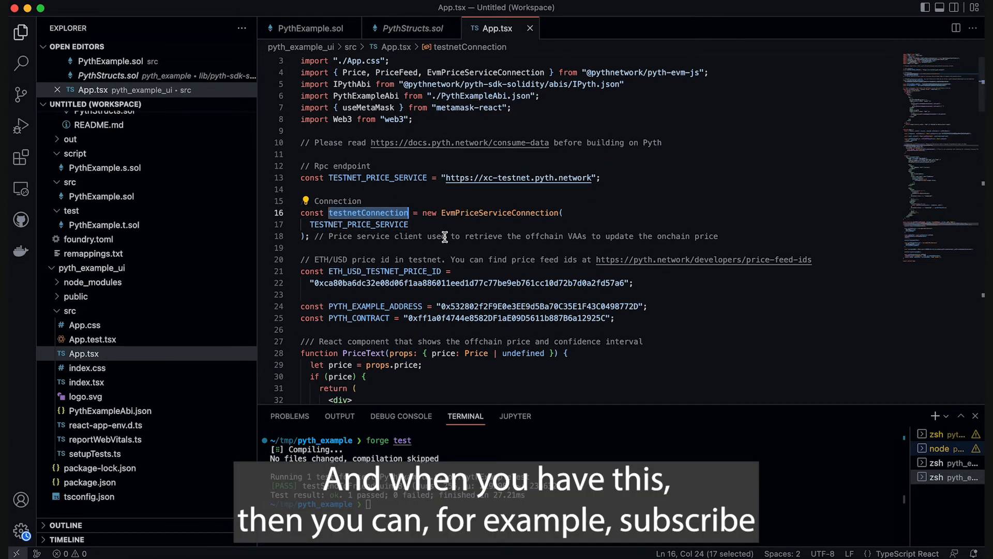
- Scroll to App and highlight the subscribePriceFeedUpdates method name
scroll("down", 3)
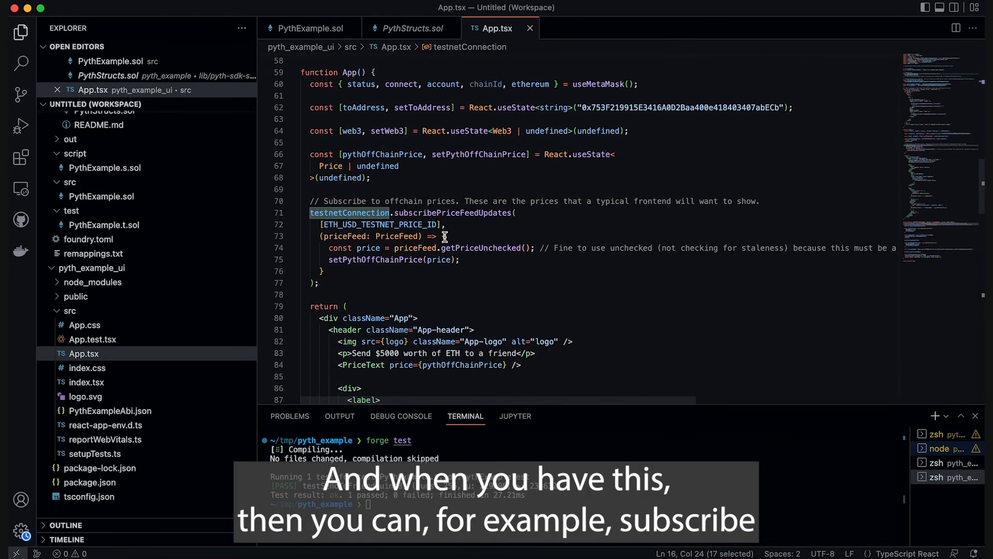
double_click(453, 213)
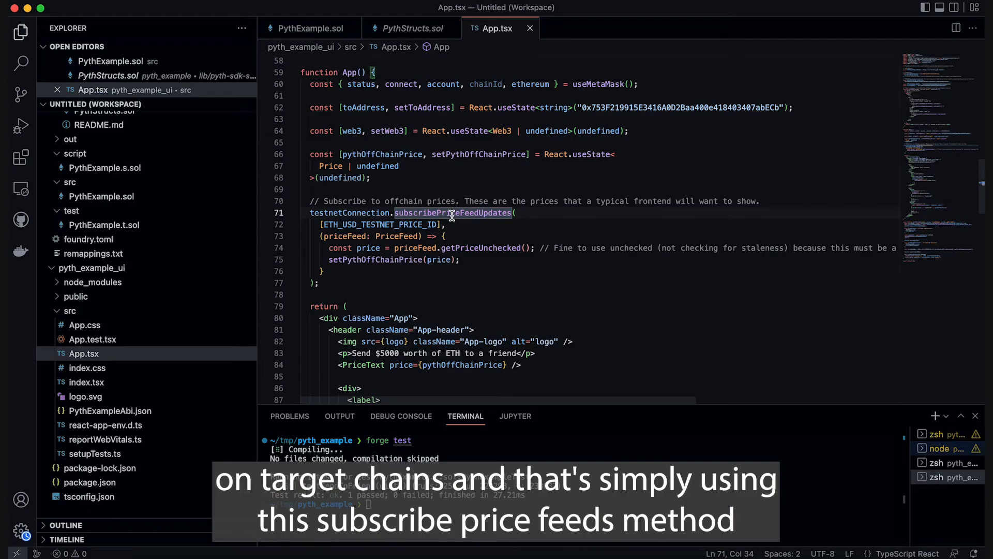
mouse_move(461, 213)
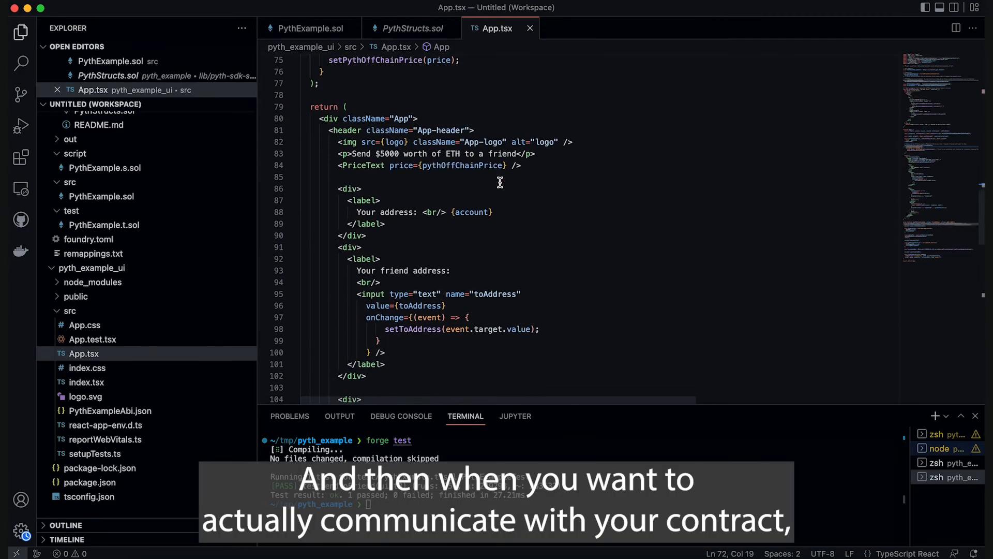
- Highlight ETH_USD_TESTNET_PRICE_ID and priceFeedUpdateData in sendToFriend
scroll("down", 3)
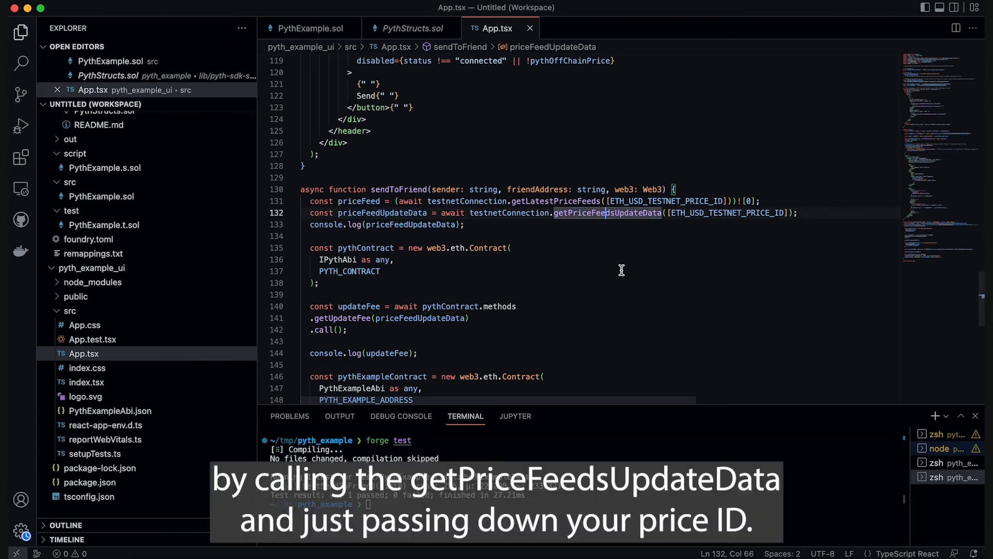
mouse_move(654, 242)
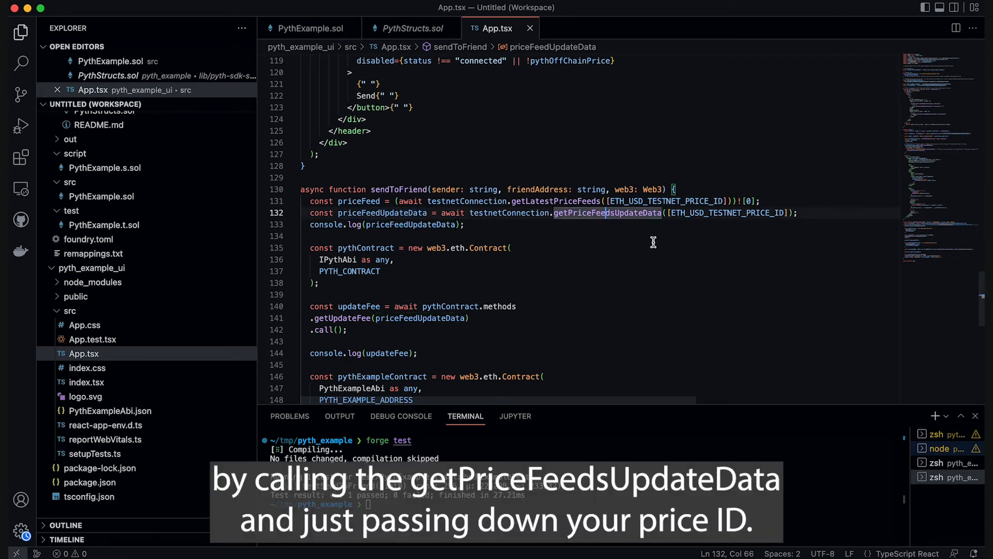
double_click(726, 213)
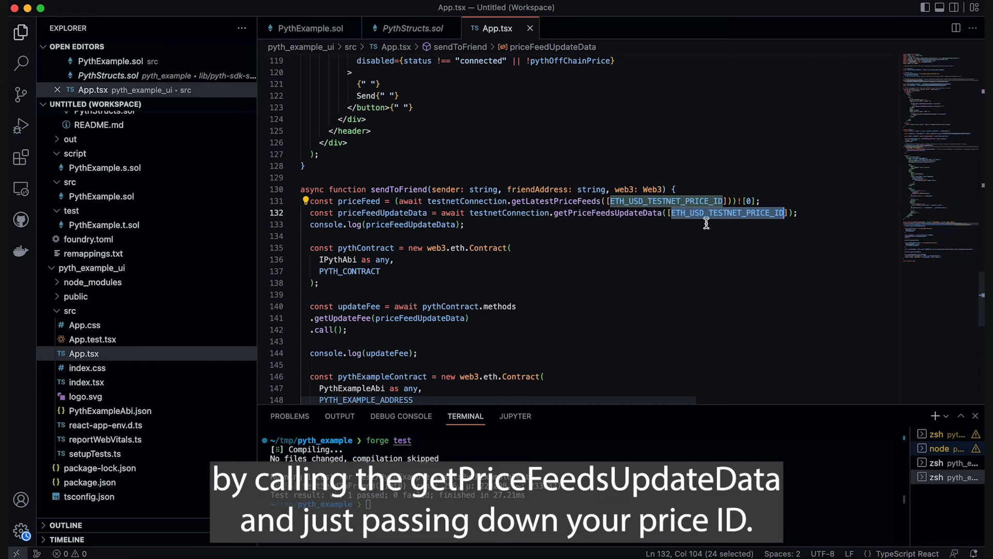
scroll("down", 3)
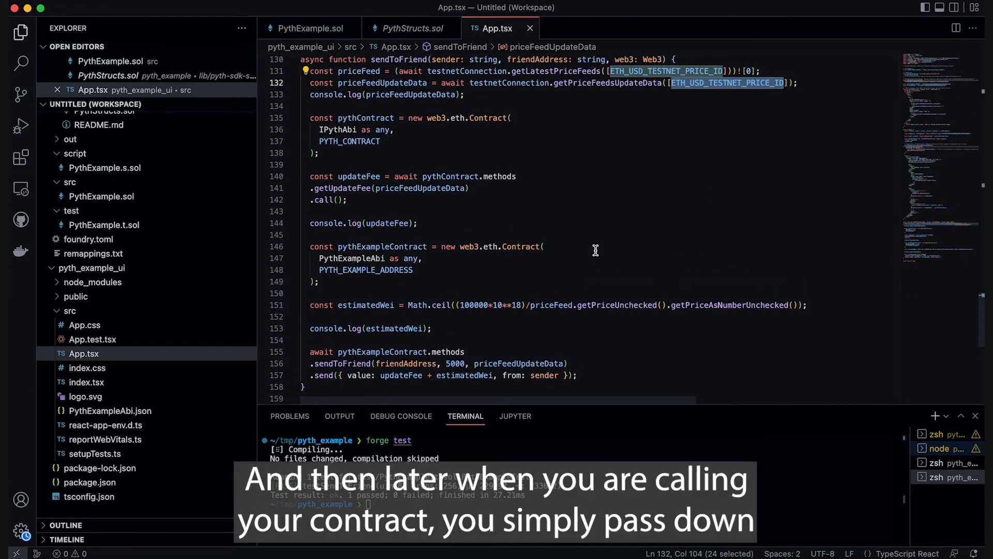
double_click(520, 364)
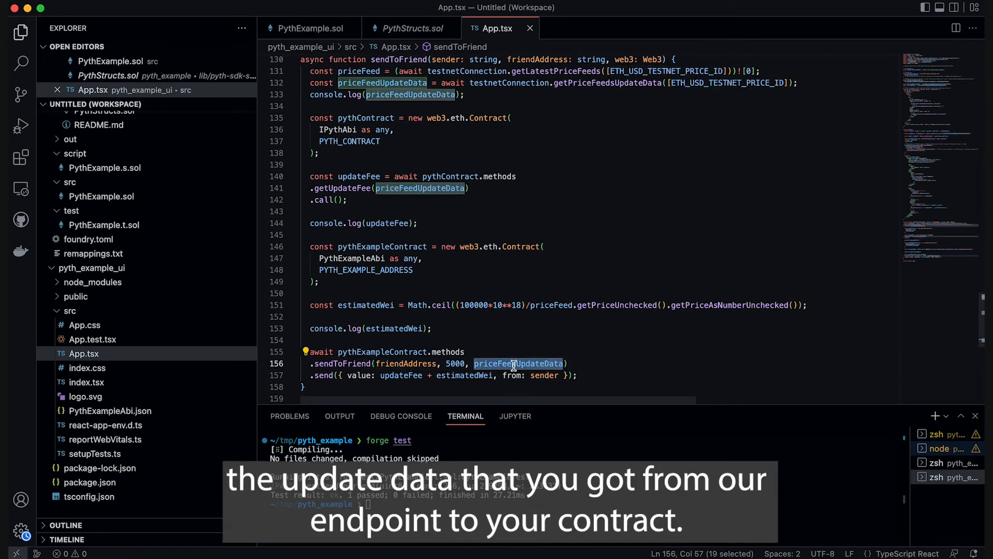
scroll("down", 3)
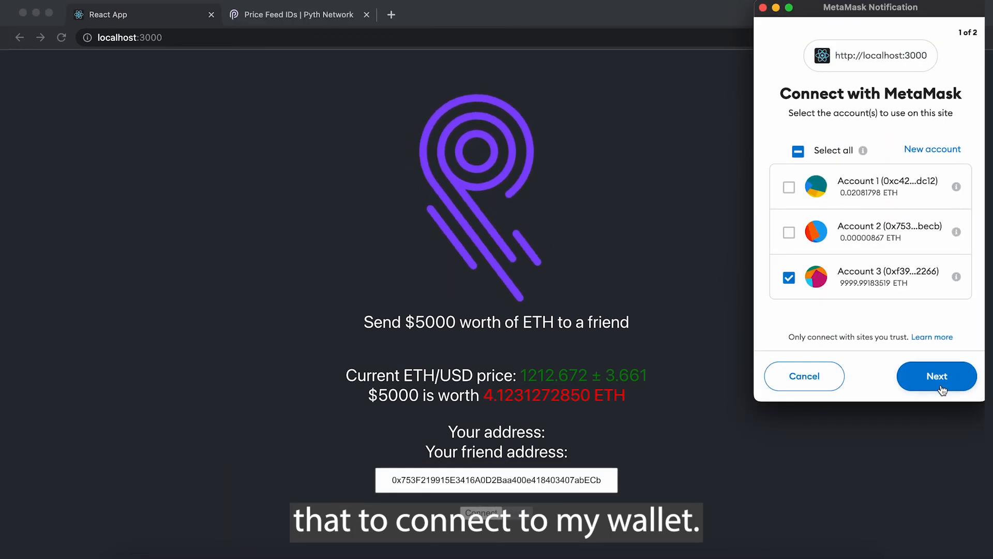
- Approve the MetaMask connection for Account 3
left_click(937, 376)
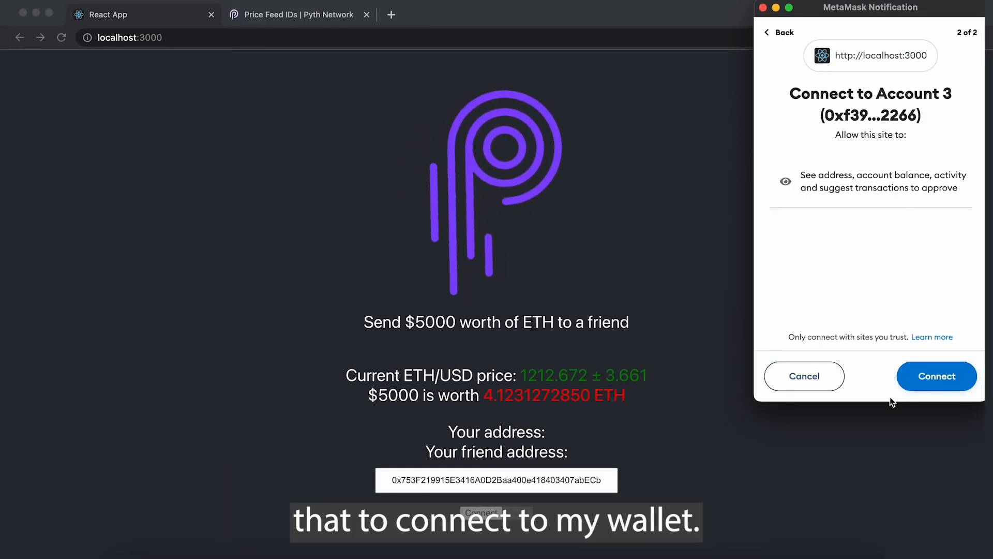
left_click(937, 376)
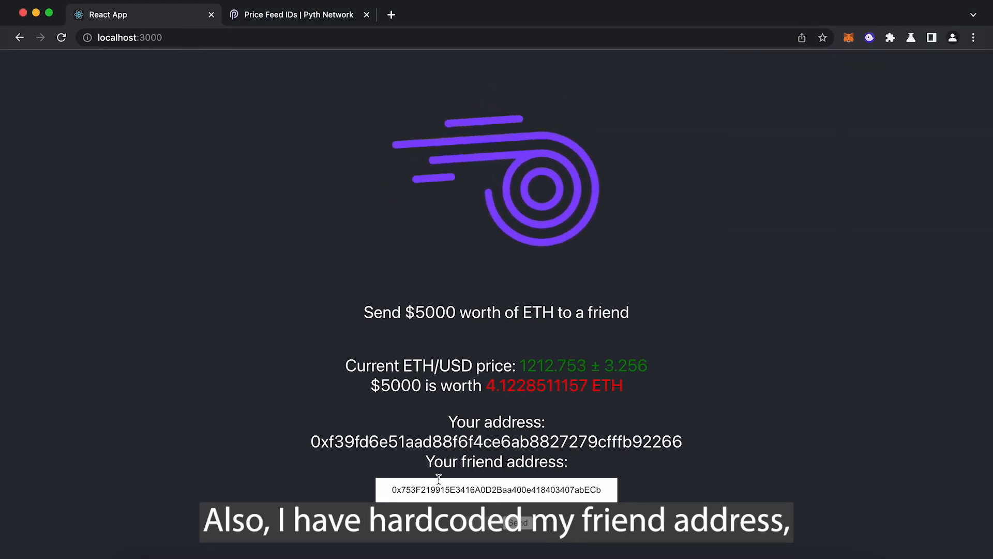
- Check the hardcoded friend address and send $5000 worth of ETH
triple_click(496, 489)
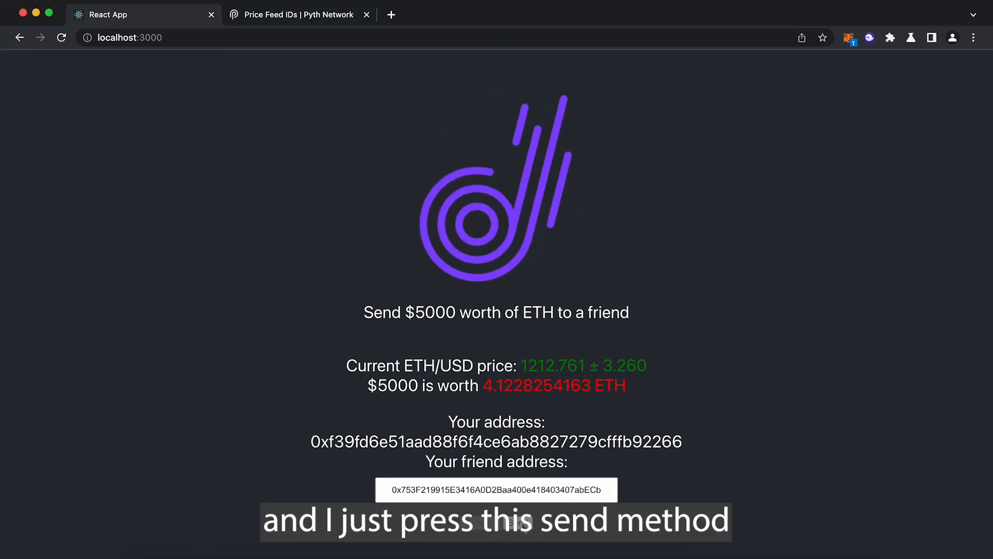
left_click(518, 523)
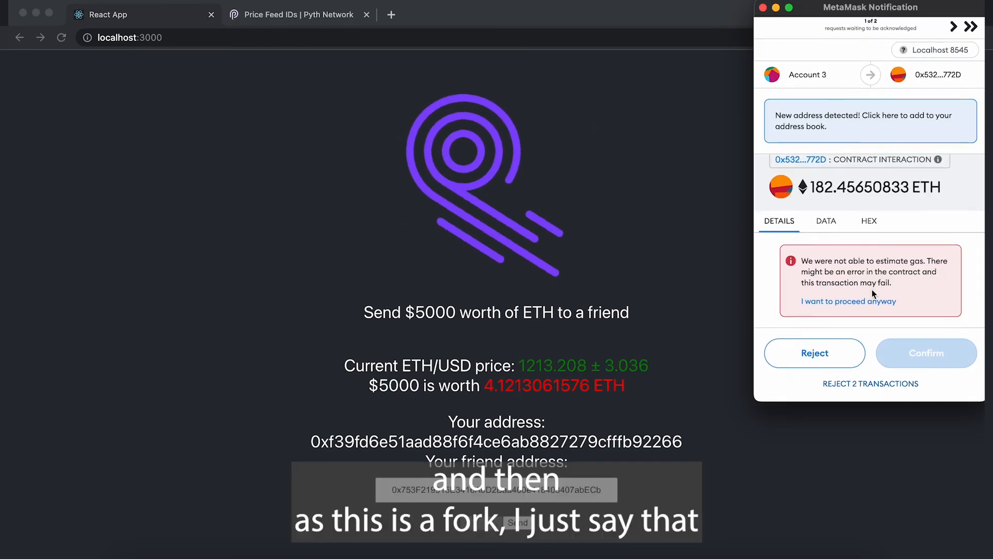
- Confirm the first contract transaction past the gas warning, then accept the second's warning
left_click(848, 301)
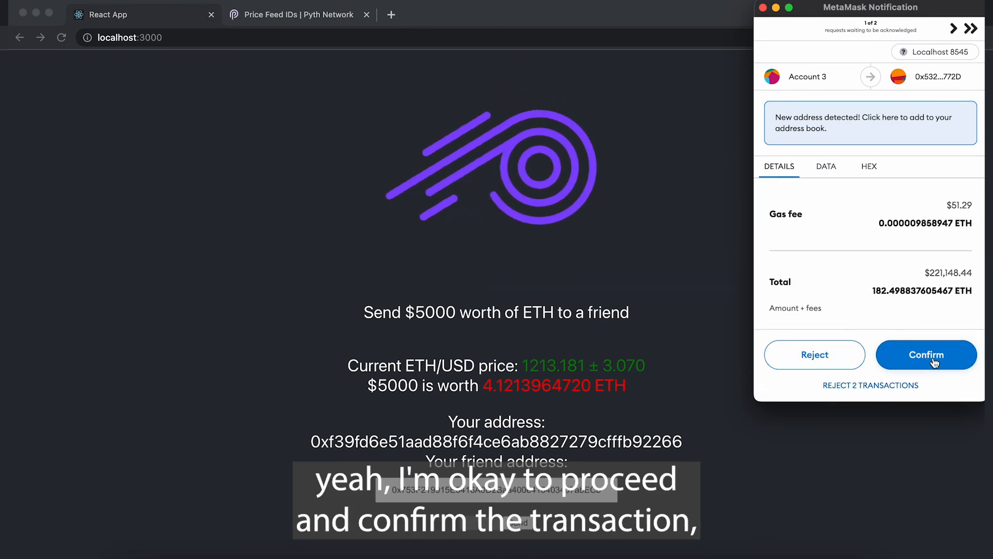
left_click(926, 354)
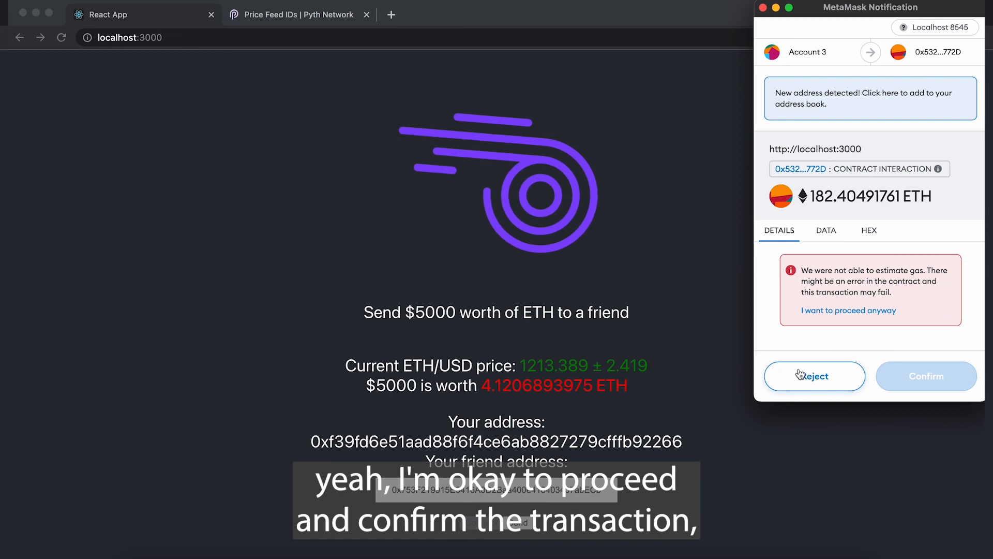
left_click(848, 310)
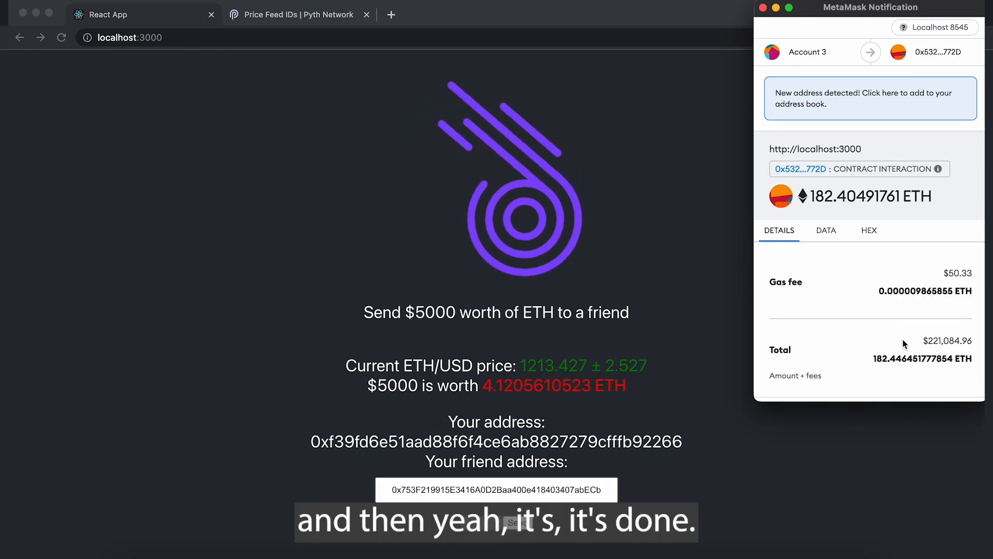